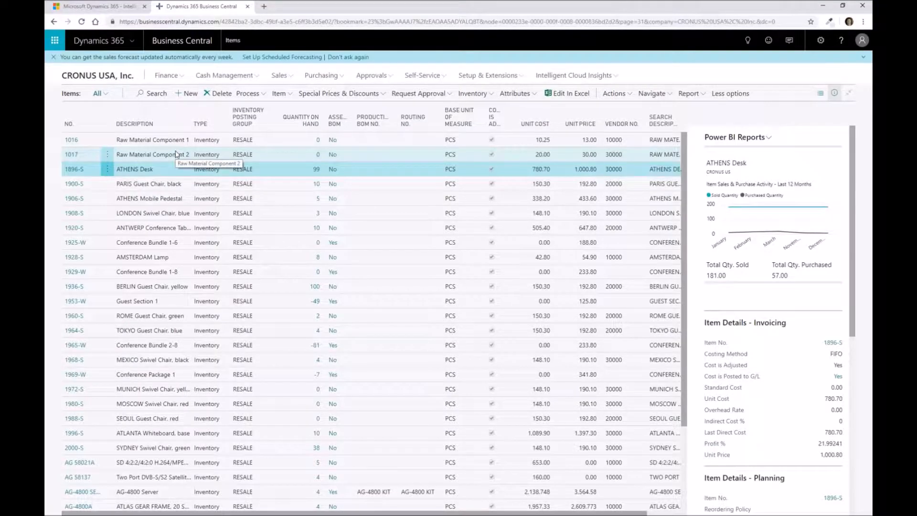
mouse_move(153, 139)
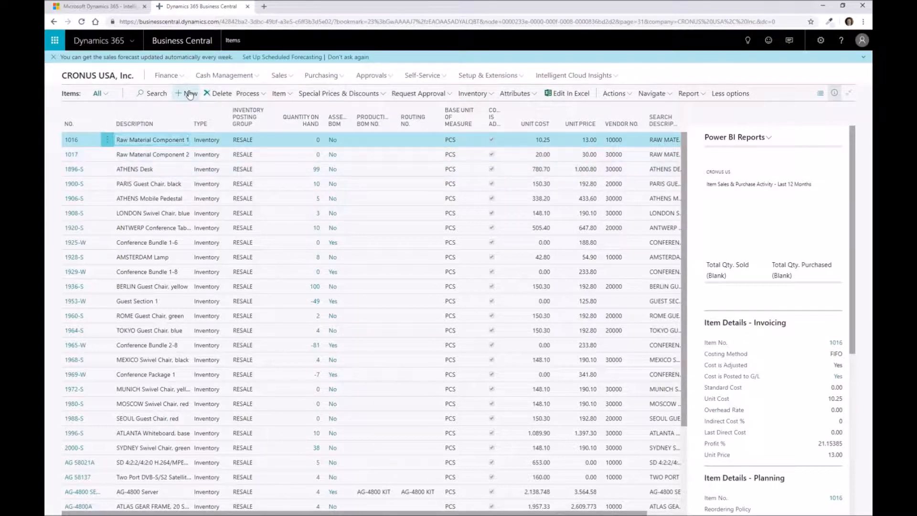
- Create a new item from the Item No Sales Tax template, giving card 1018
click(187, 92)
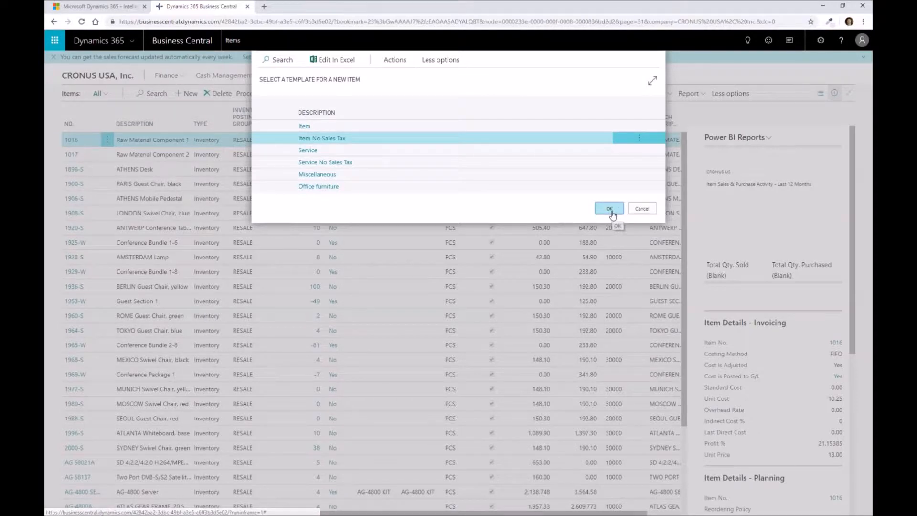
click(608, 209)
text(Finished Good Part 1)
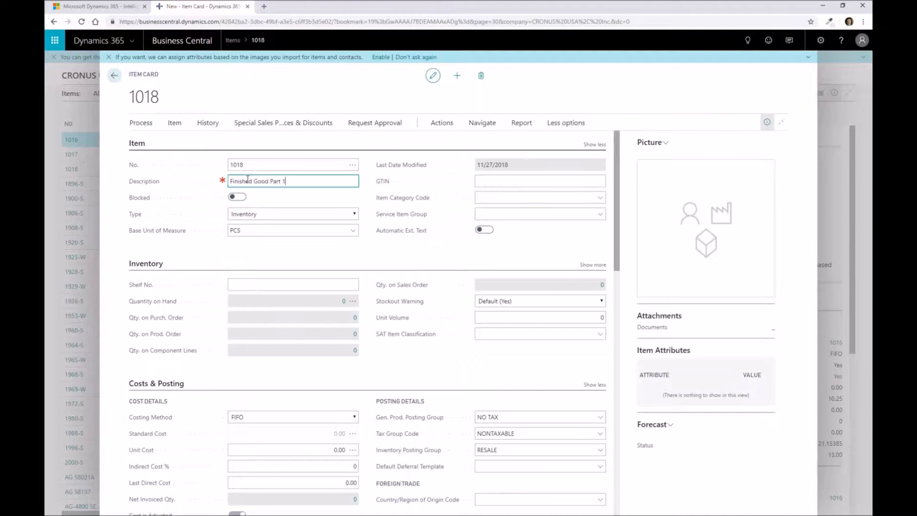
- Commit the description and assign item category code FURNITURE
click(596, 197)
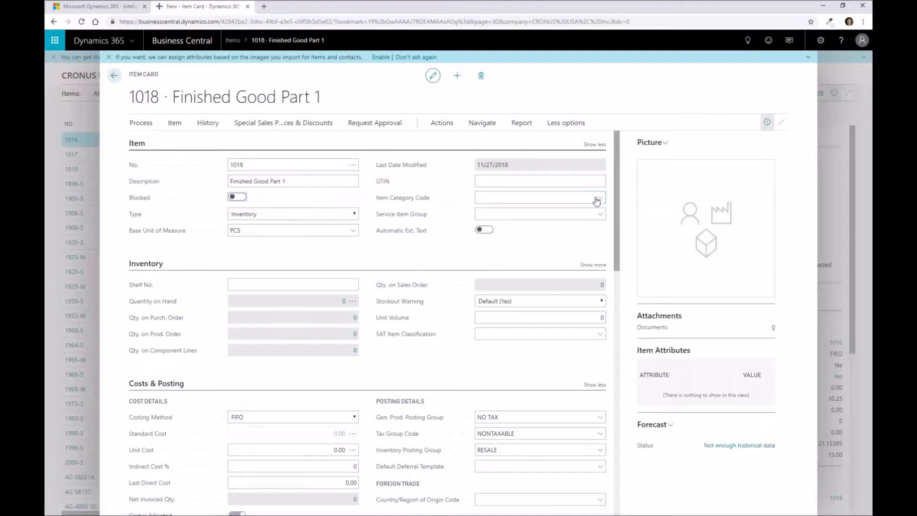
click(598, 196)
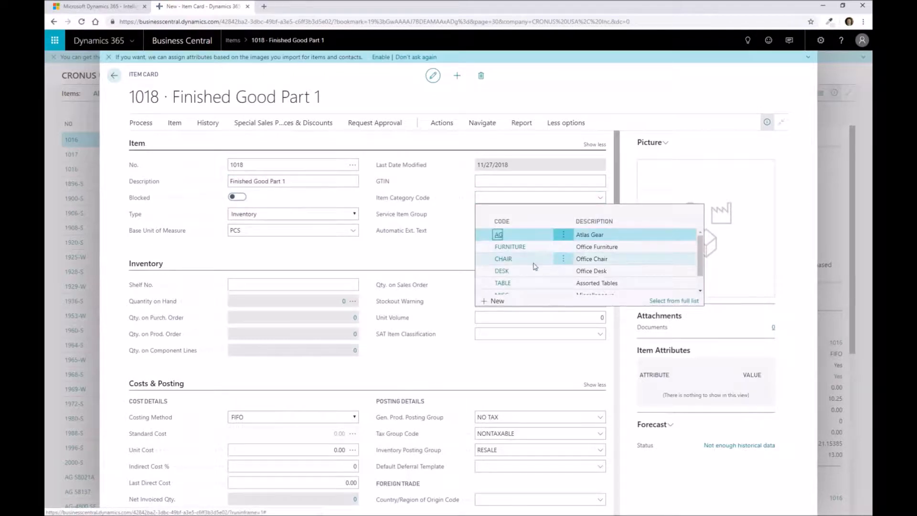
click(509, 246)
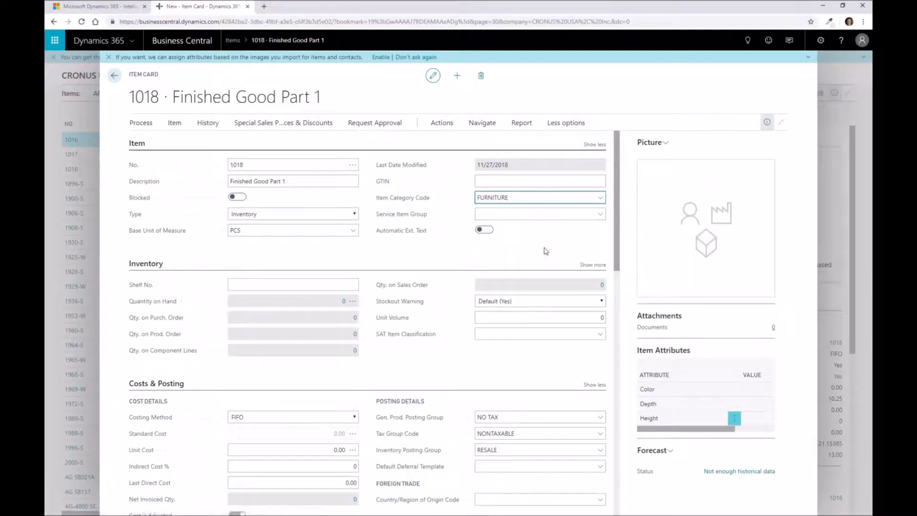
click(531, 197)
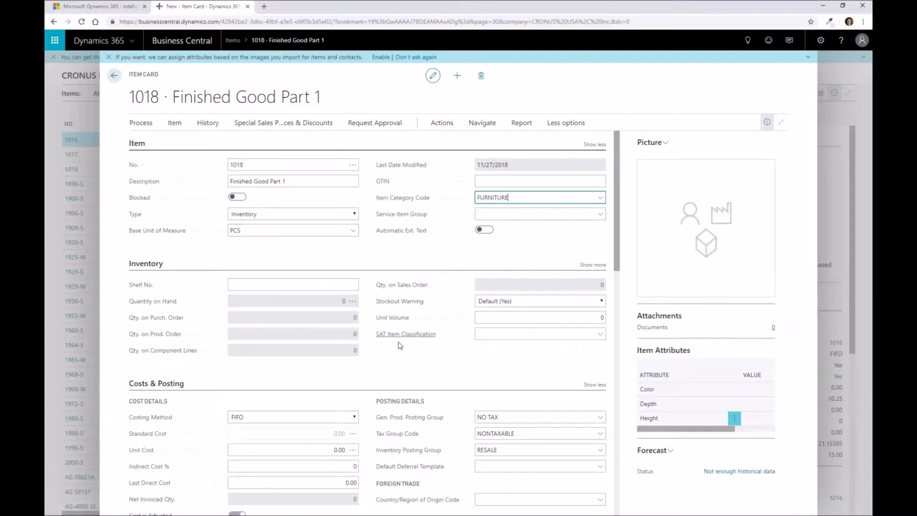
scroll(down, 3)
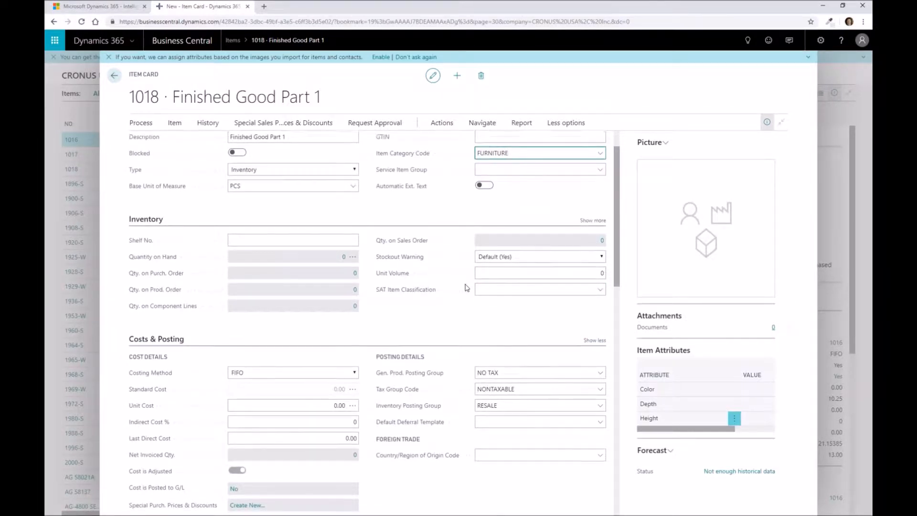
scroll(down, 3)
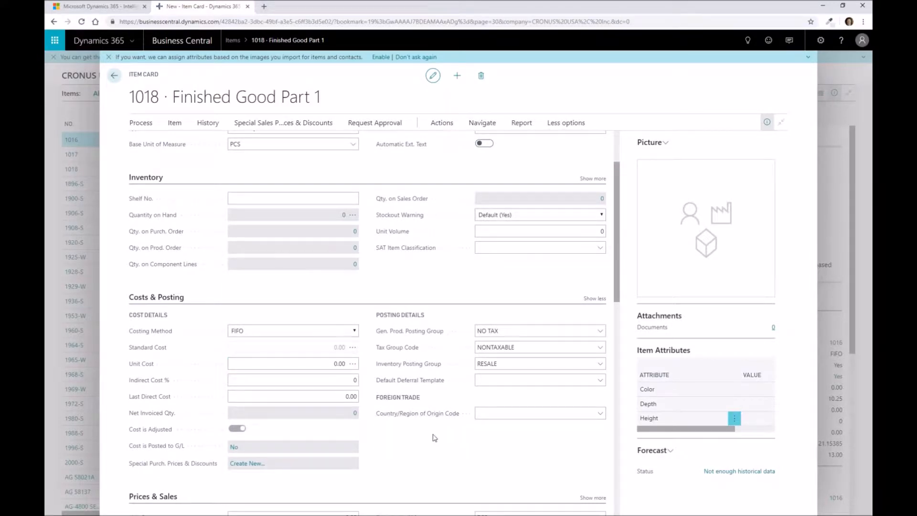
mouse_move(385, 439)
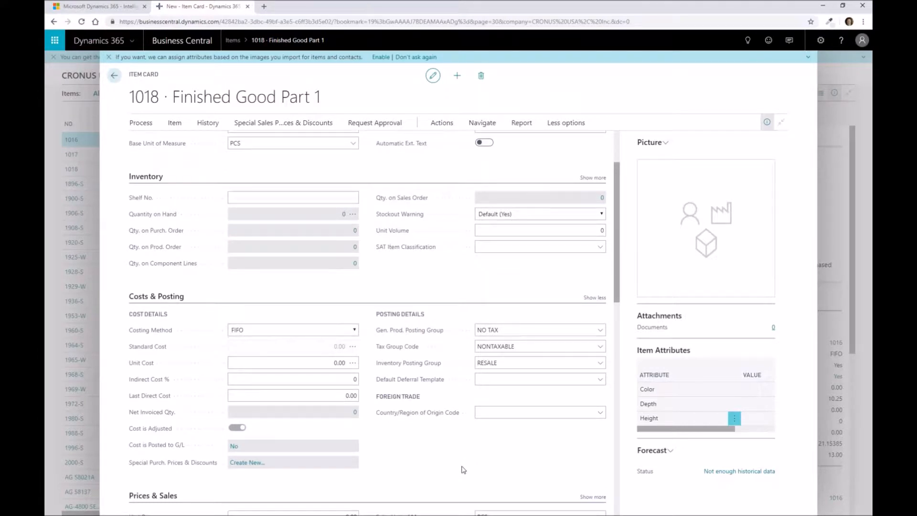
scroll(down, 3)
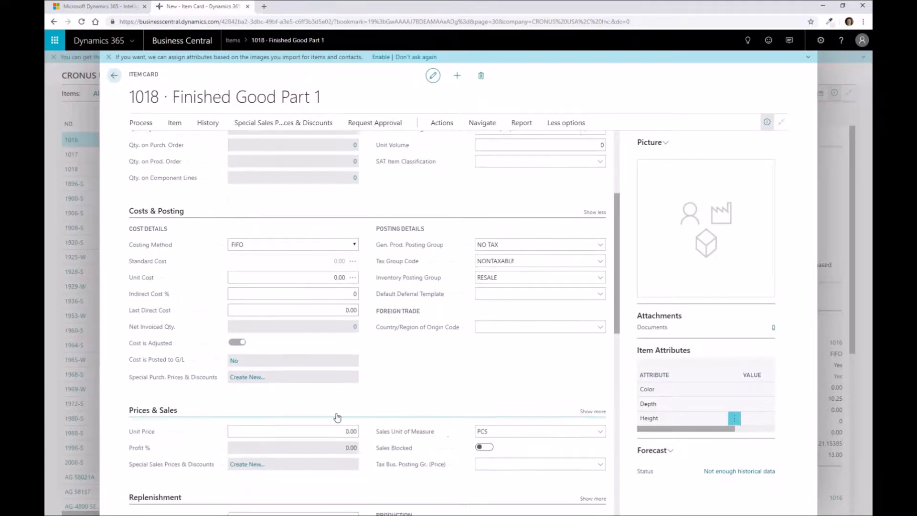
- Enter unit price 99.99 and scroll down to the Replenishment details
click(293, 431)
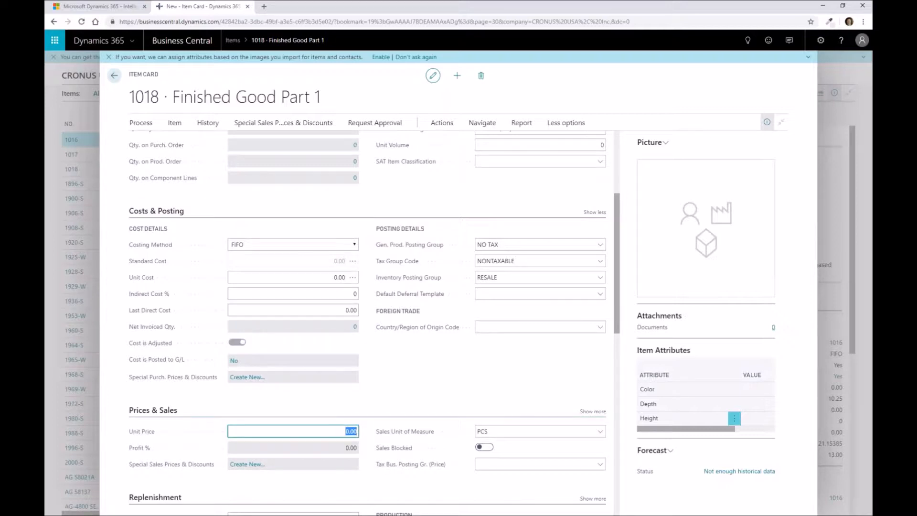
text(99.99)
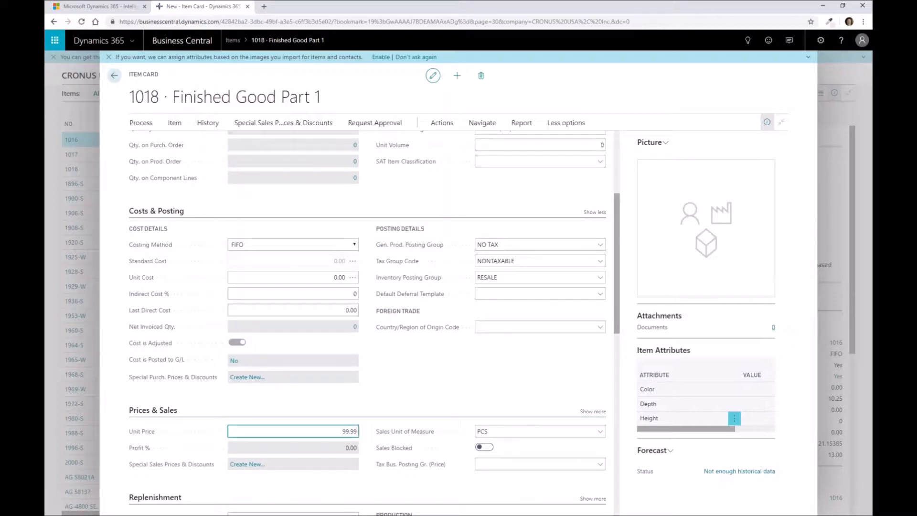
click(292, 447)
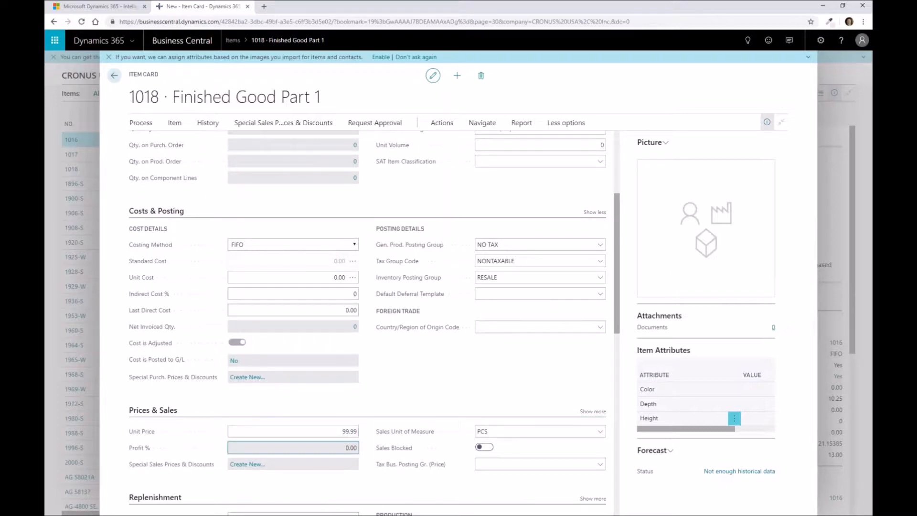
scroll(down, 3)
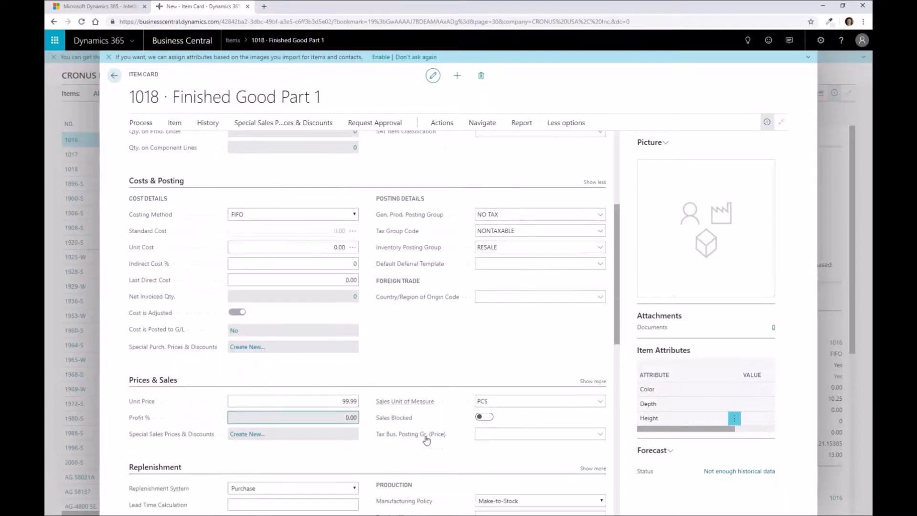
scroll(down, 3)
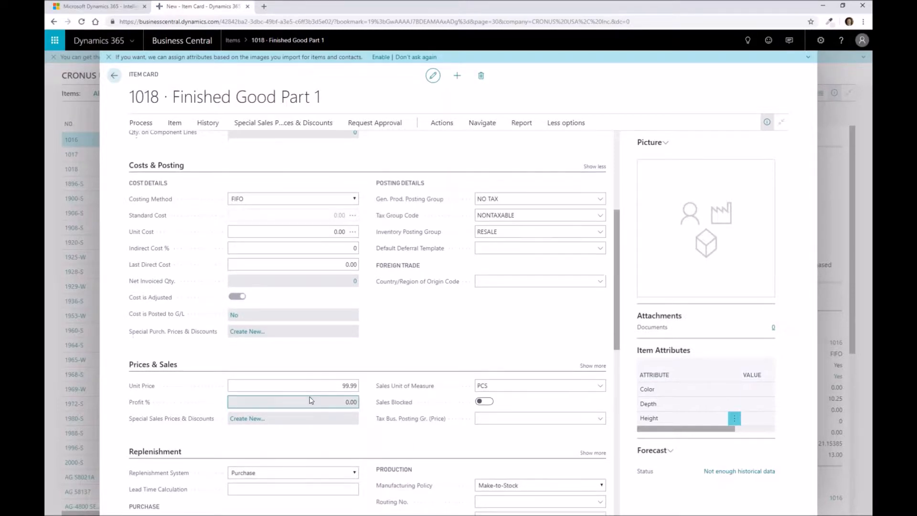
scroll(down, 3)
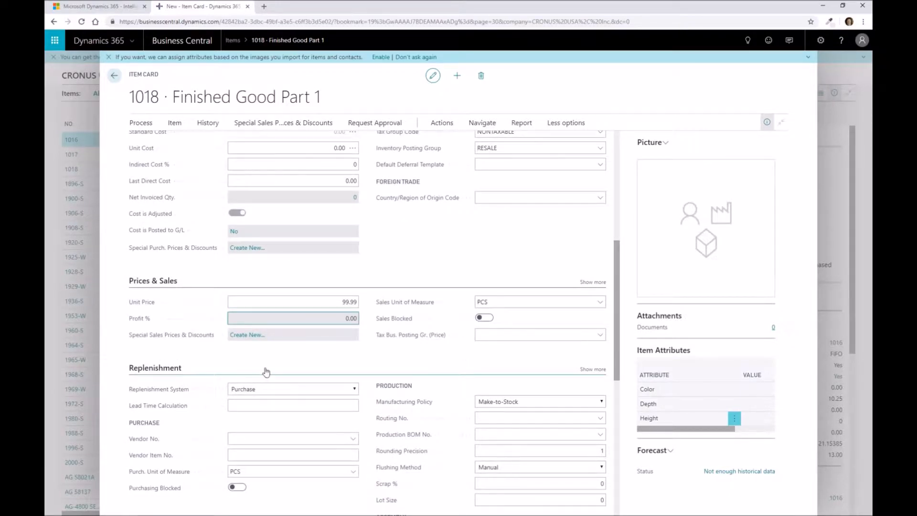
mouse_move(255, 366)
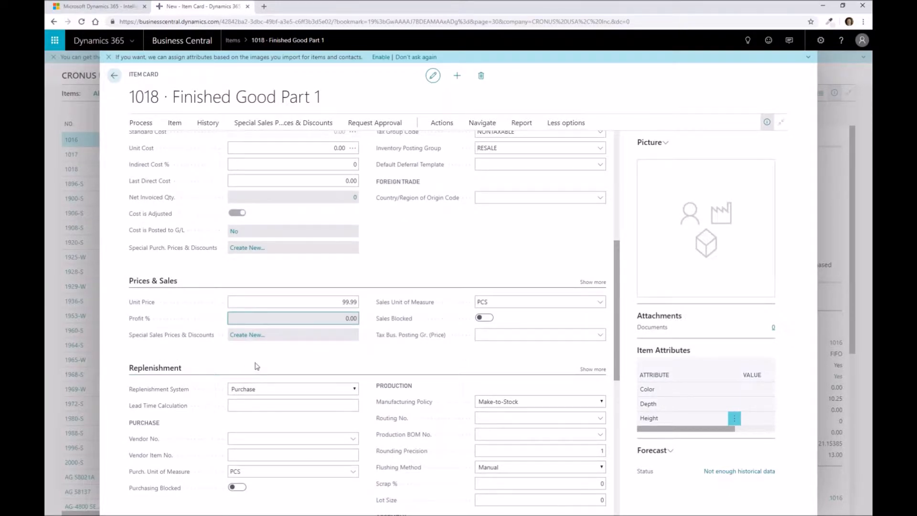
mouse_move(280, 391)
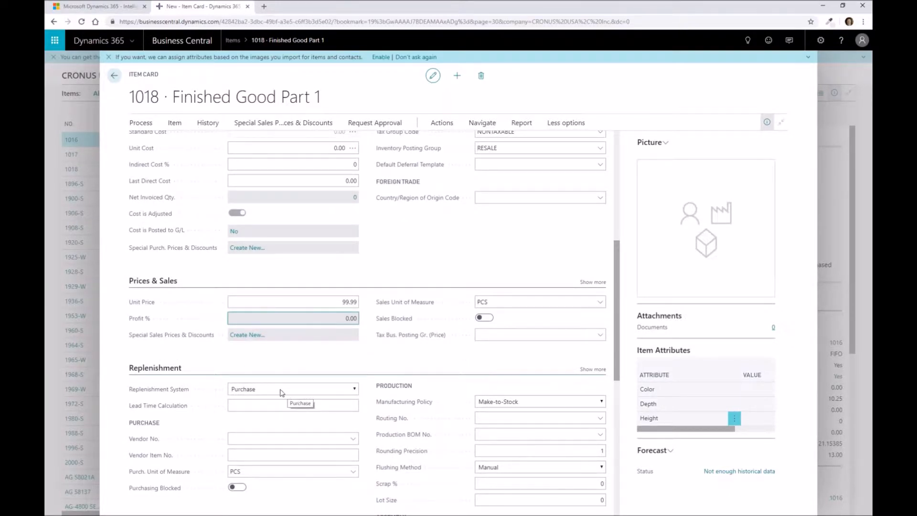
mouse_move(159, 389)
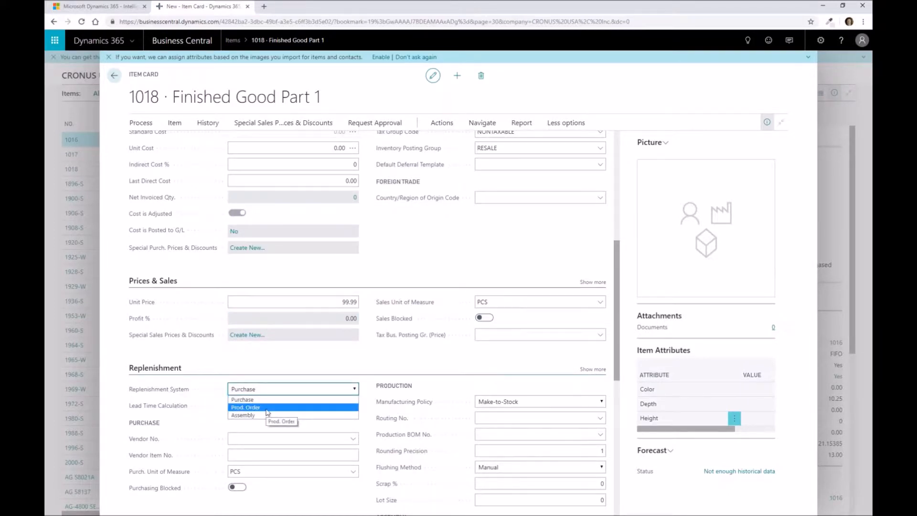
mouse_move(280, 414)
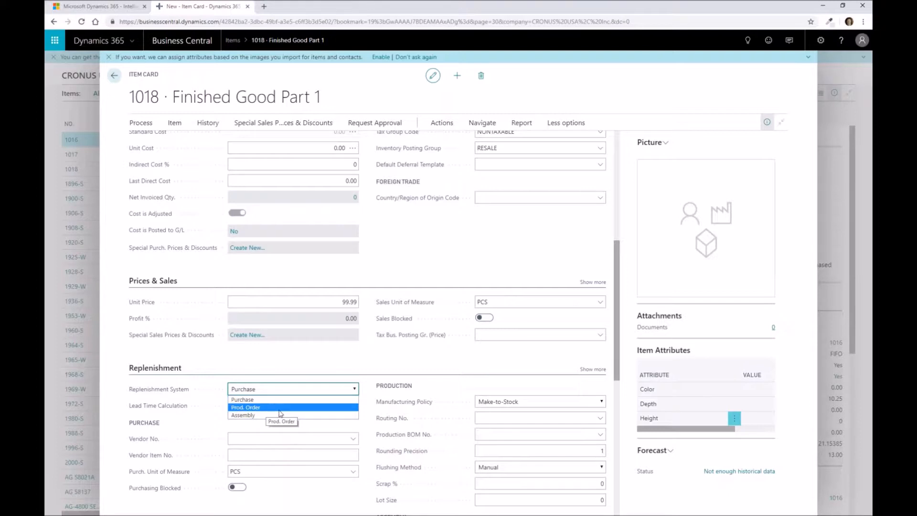
mouse_move(280, 415)
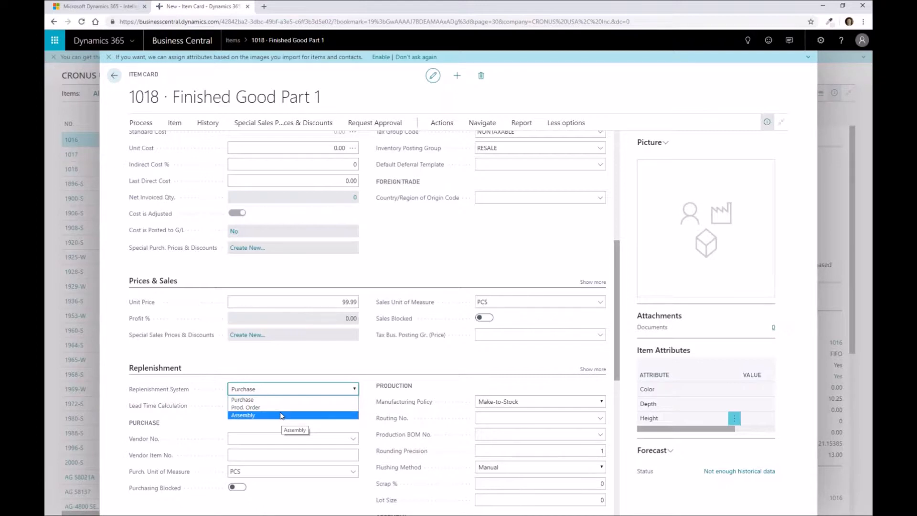
mouse_move(266, 407)
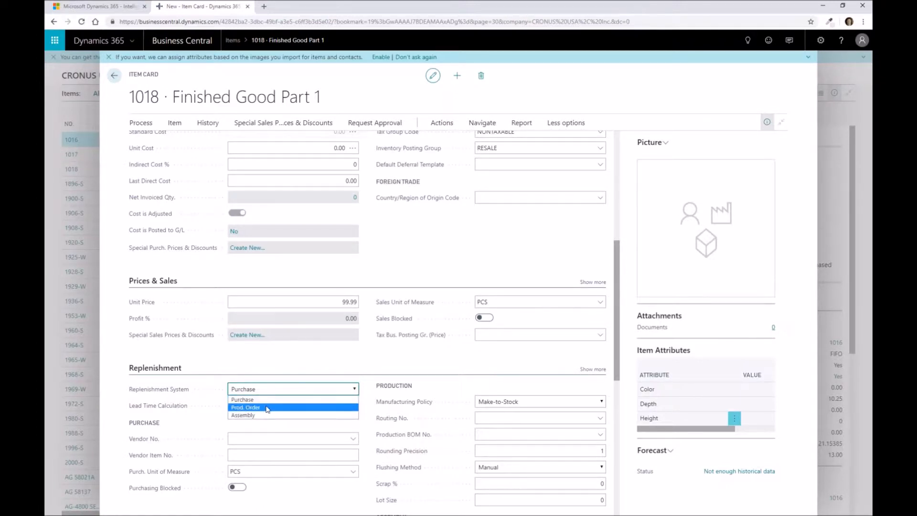
- Change the Replenishment System from Purchase to Prod. Order
click(246, 407)
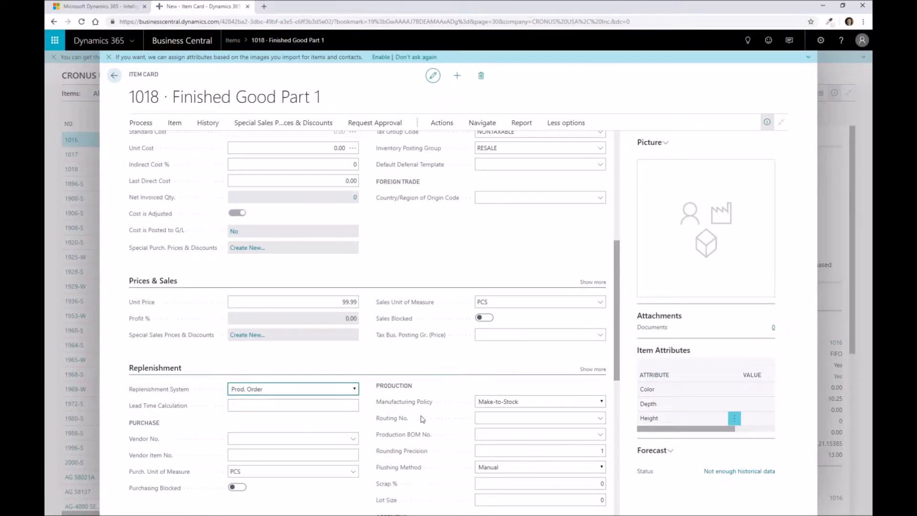
scroll(down, 3)
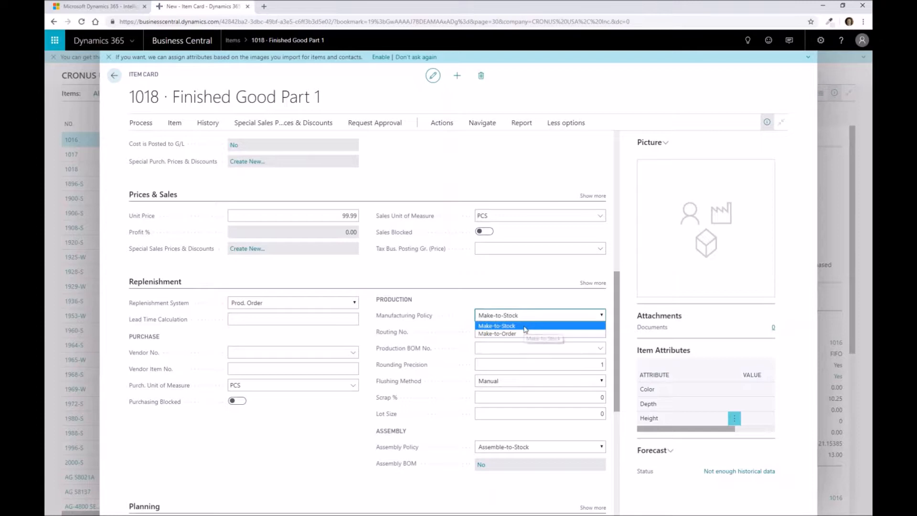
mouse_move(523, 333)
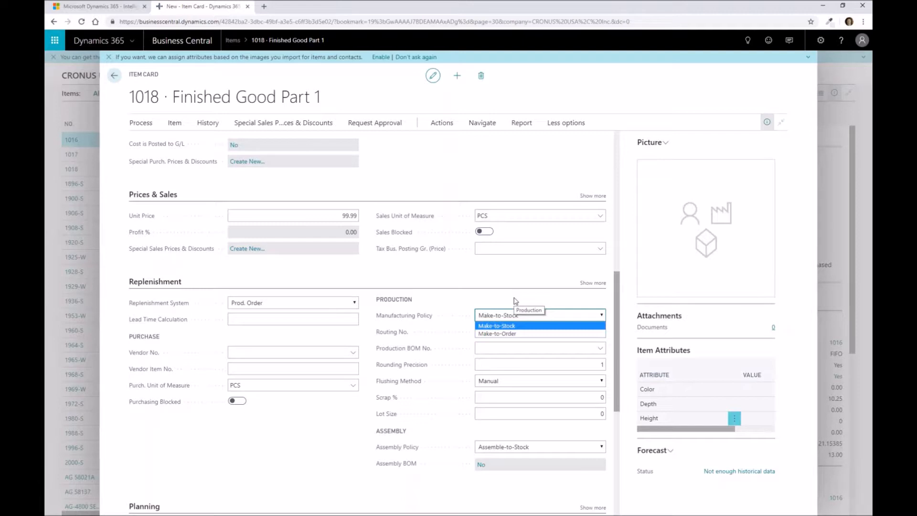
mouse_move(513, 303)
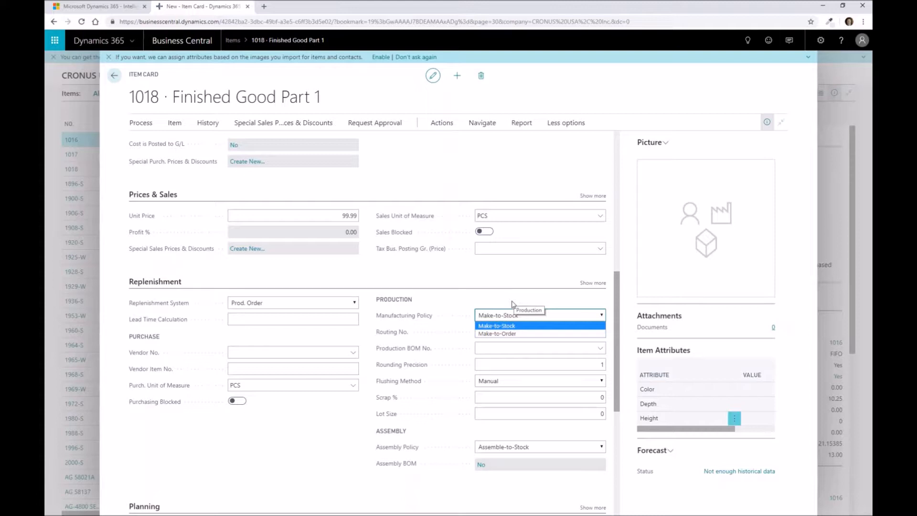
click(495, 326)
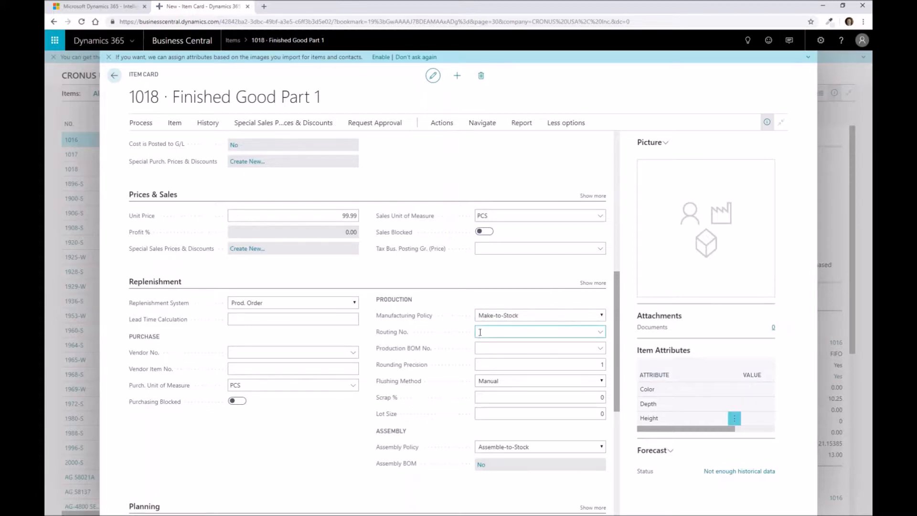
mouse_move(427, 342)
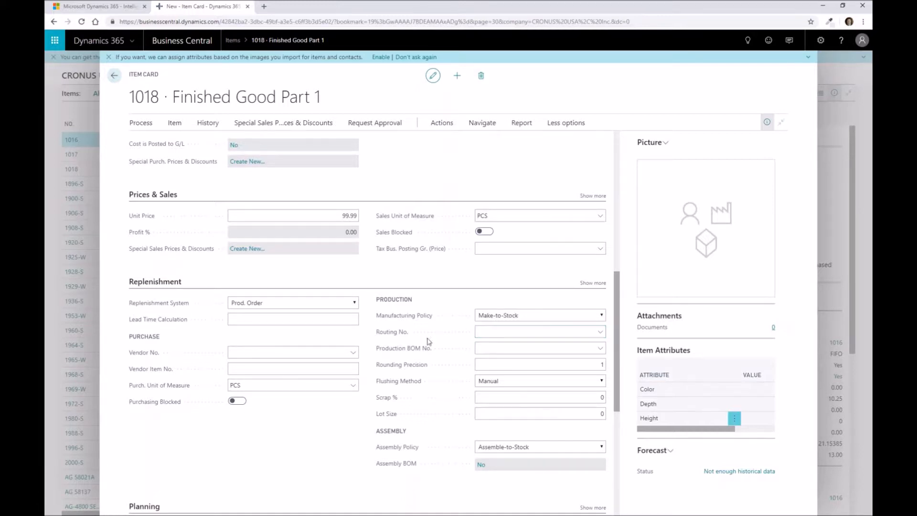
click(538, 348)
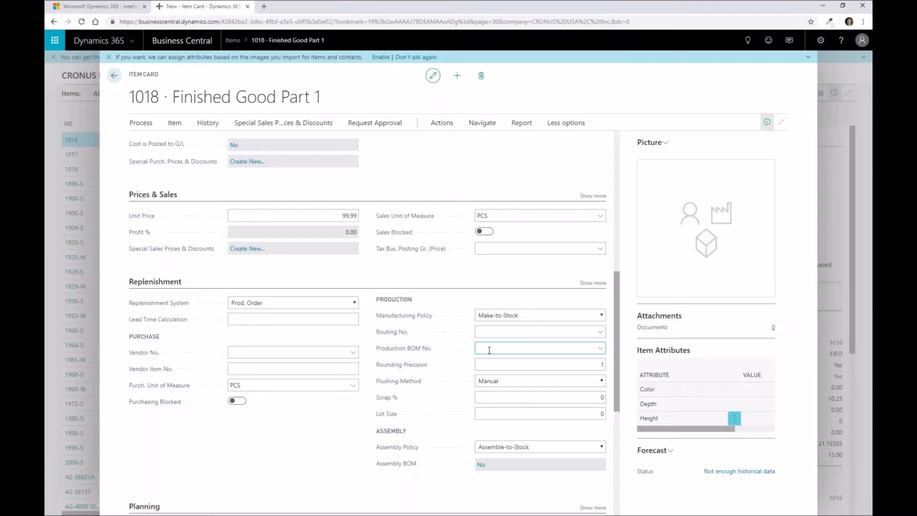
mouse_move(410, 384)
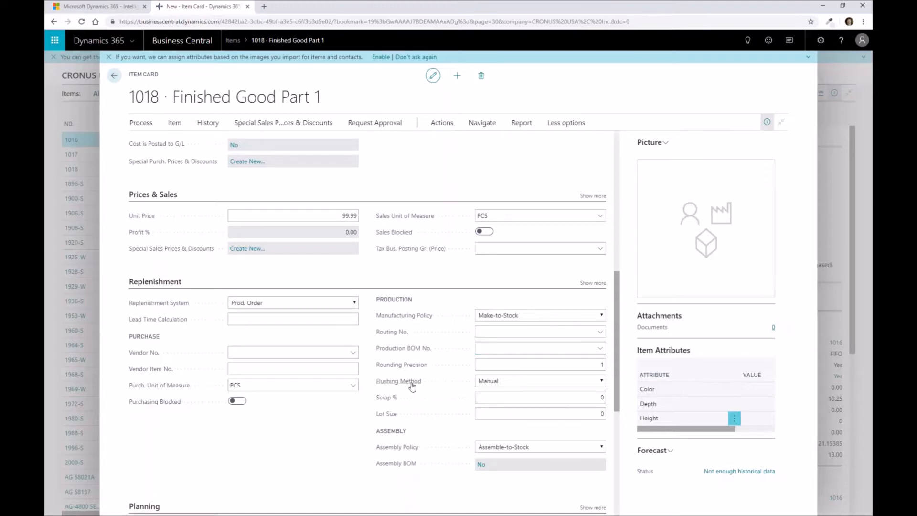
mouse_move(405, 385)
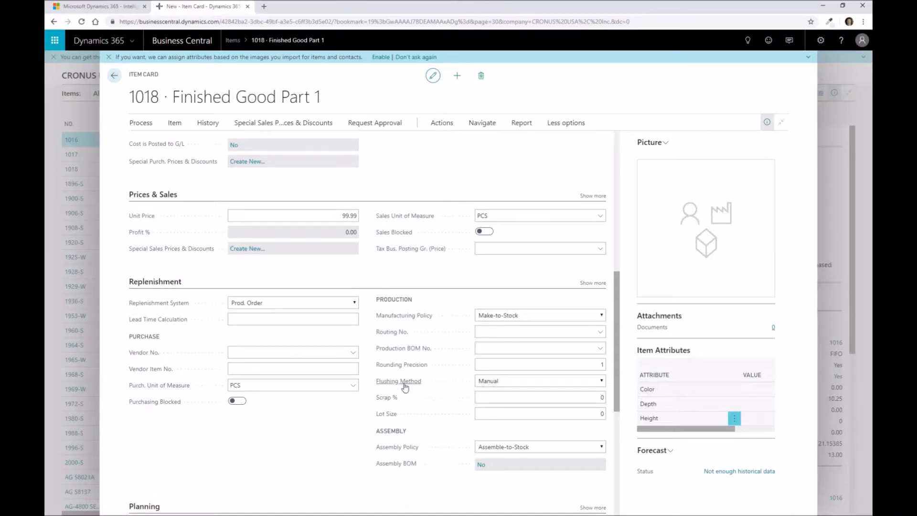
mouse_move(512, 385)
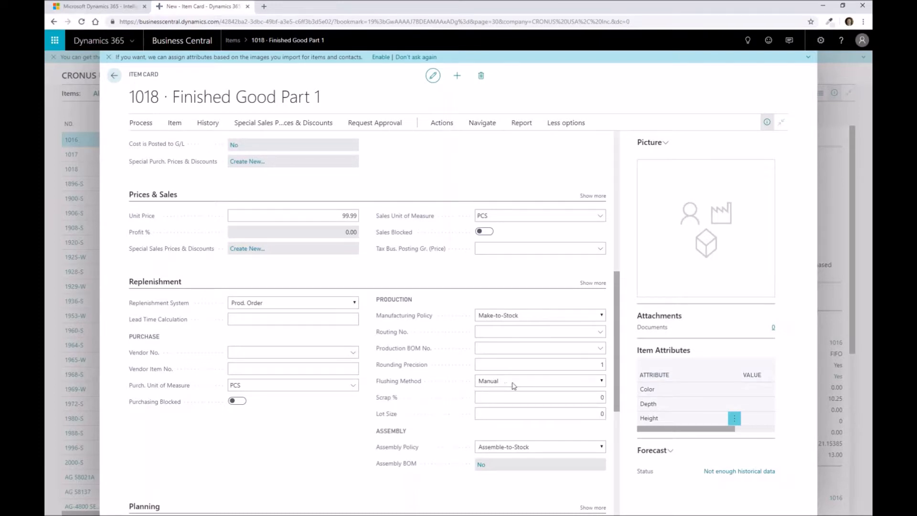
click(601, 381)
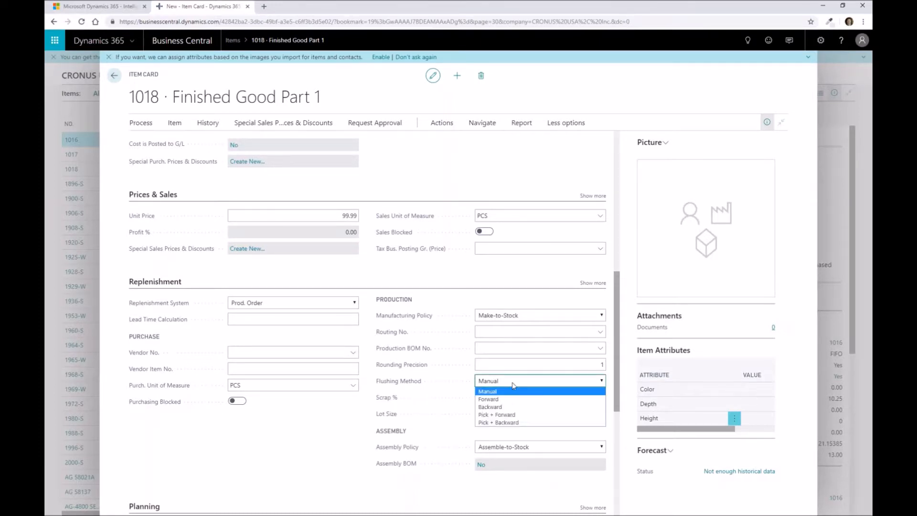
mouse_move(514, 399)
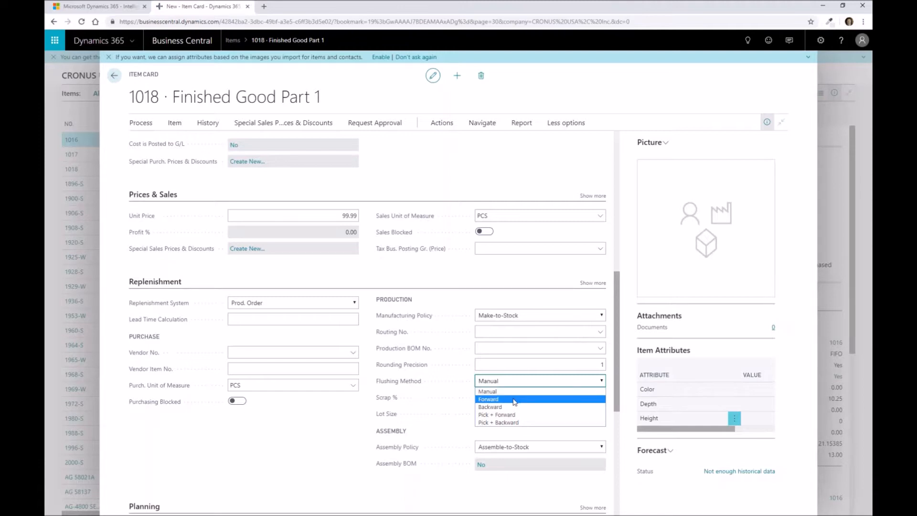
mouse_move(515, 400)
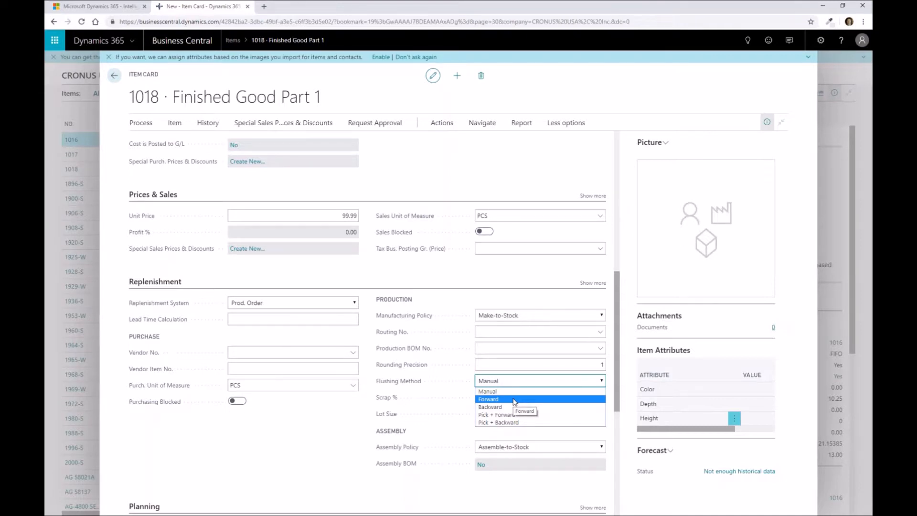
mouse_move(511, 414)
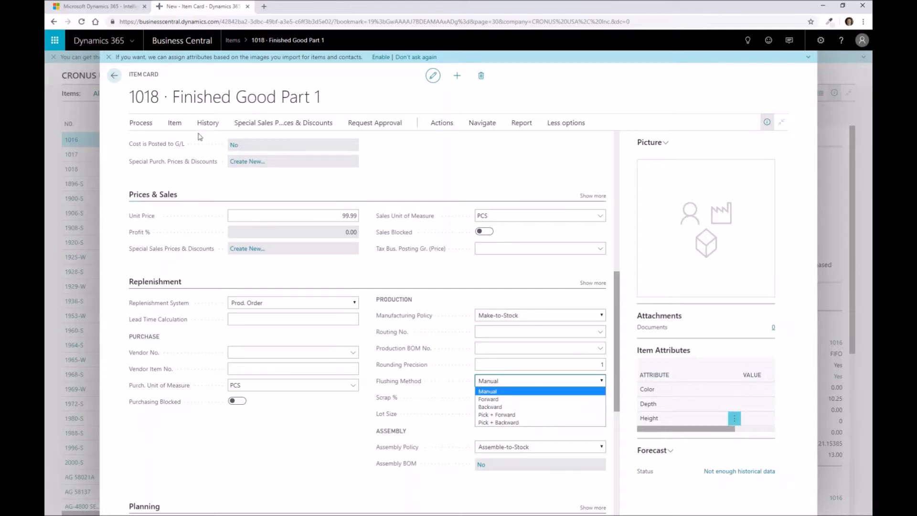
mouse_move(505, 404)
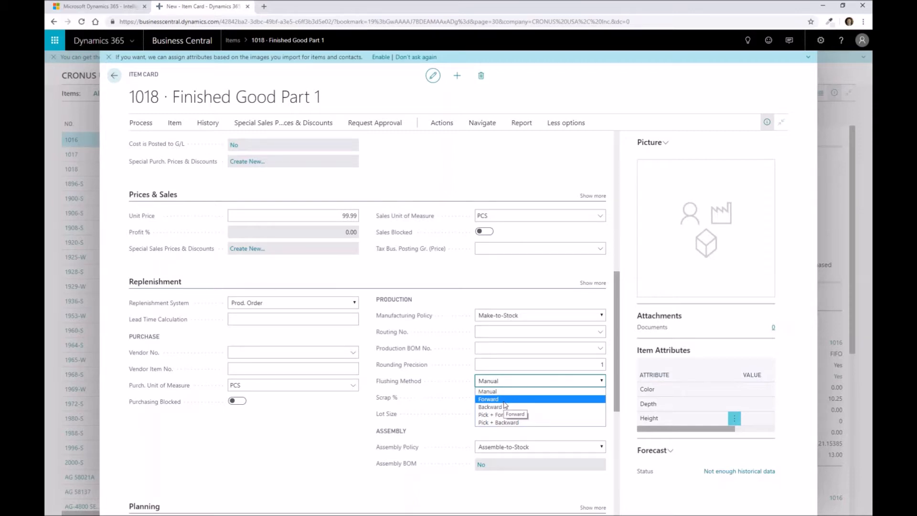
mouse_move(504, 407)
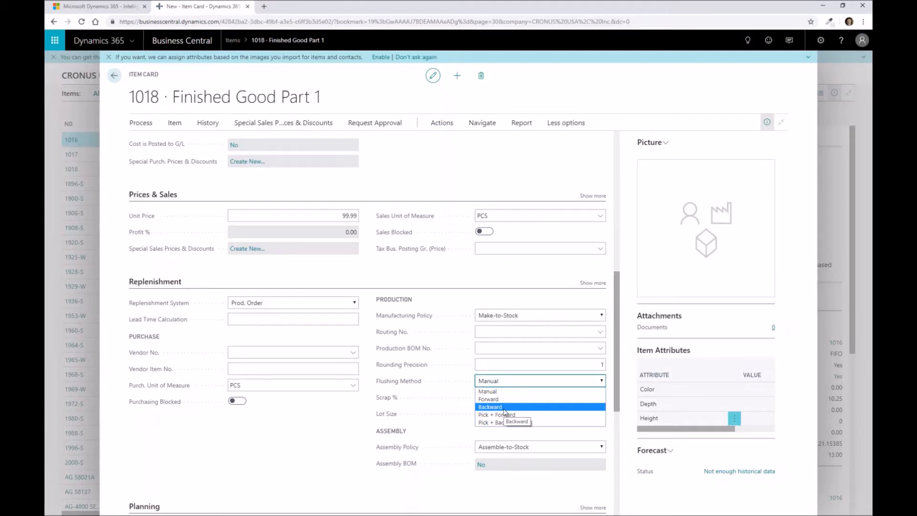
mouse_move(503, 399)
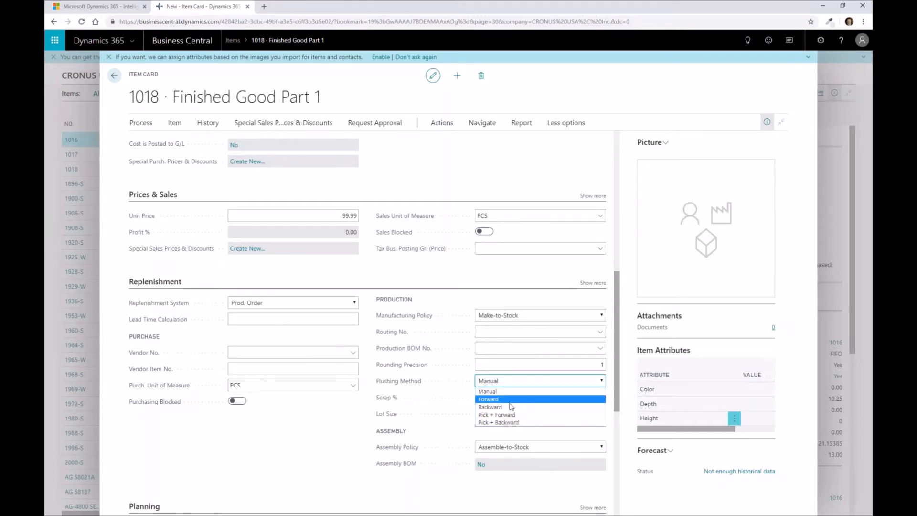
mouse_move(510, 391)
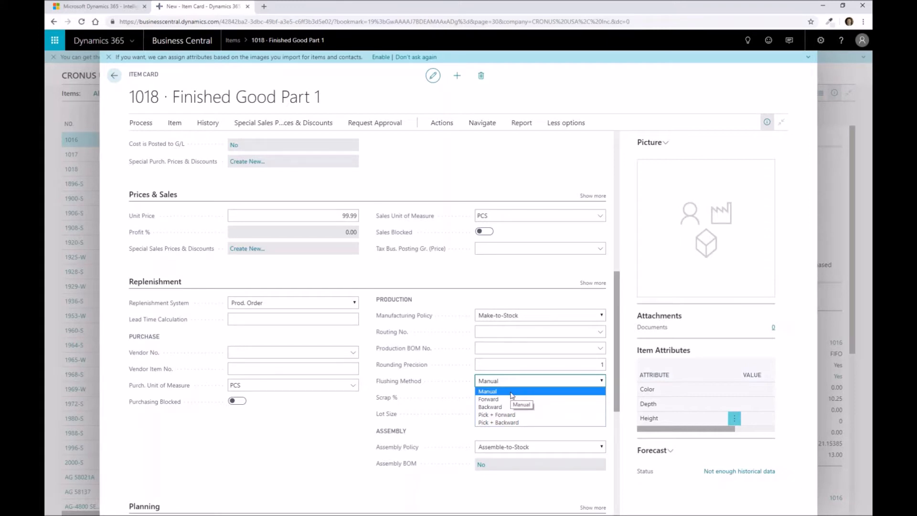
mouse_move(509, 408)
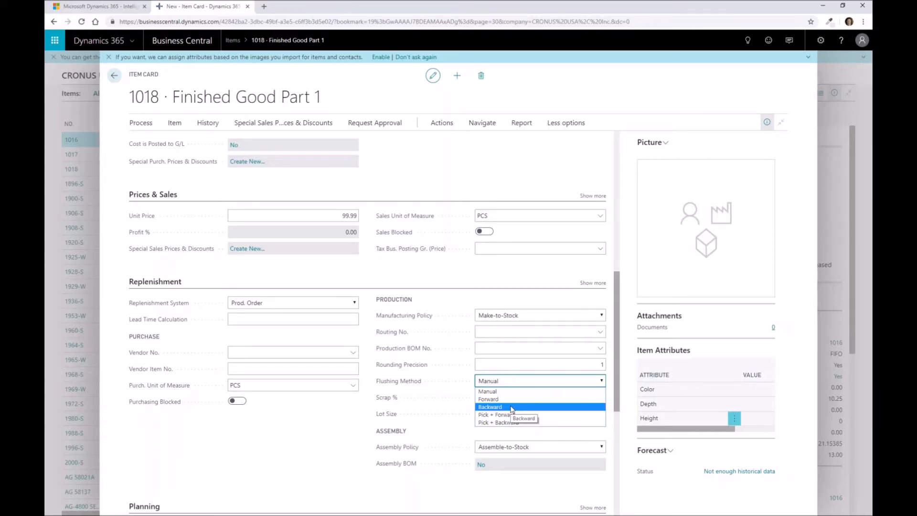
mouse_move(503, 400)
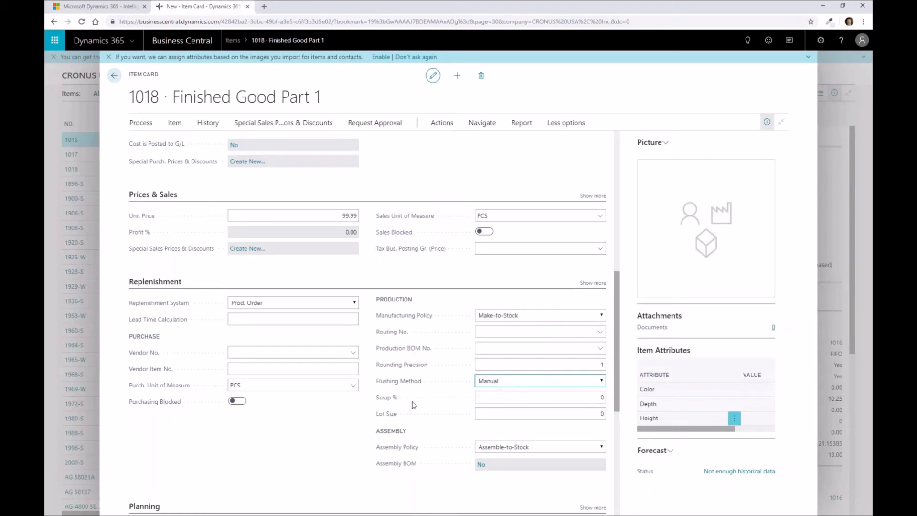
mouse_move(385, 405)
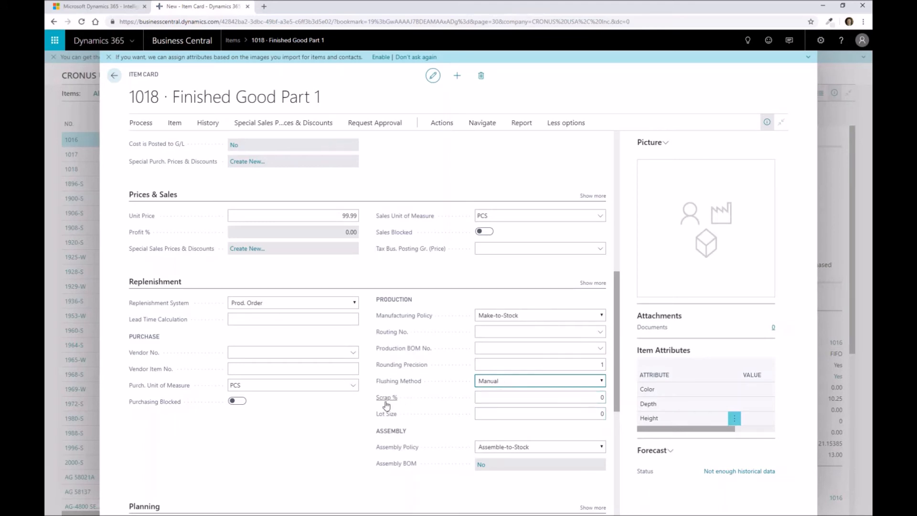
click(537, 397)
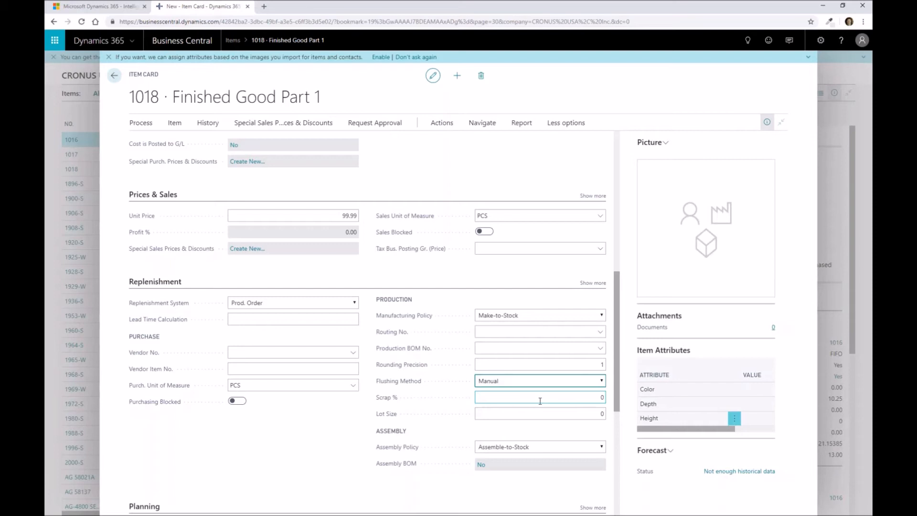
click(538, 413)
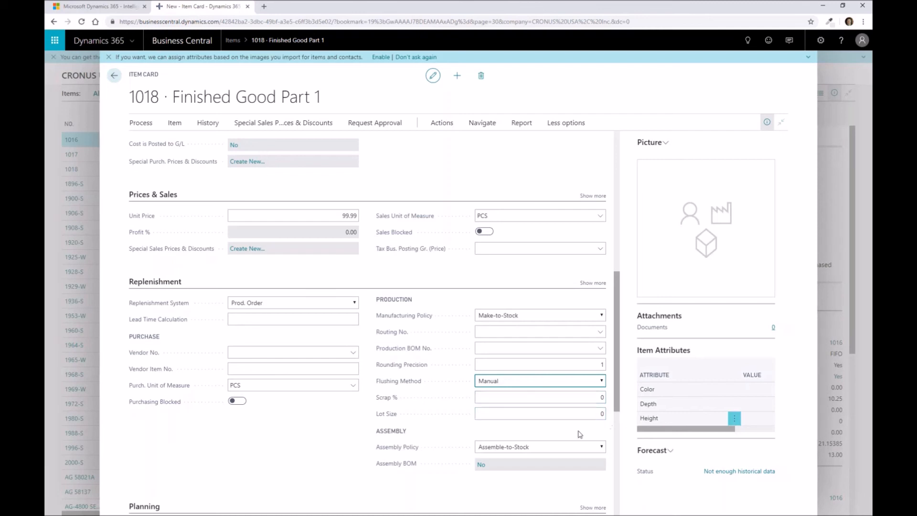
mouse_move(447, 422)
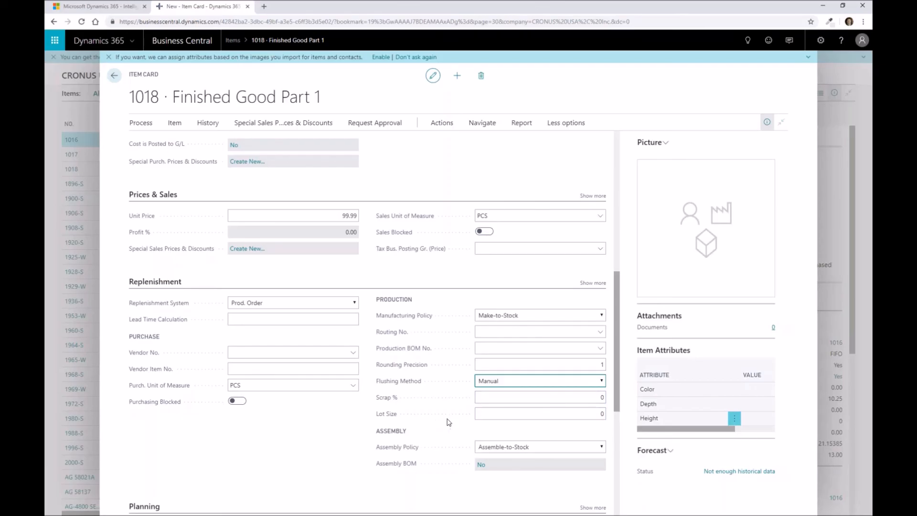